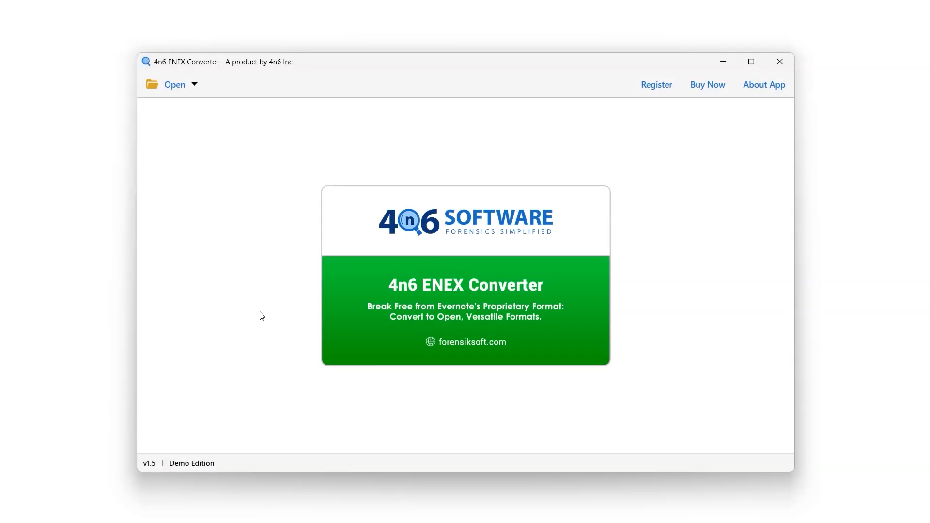
- Load the ENEX Files folder from drive D: via Open > Choose Folders
{"action": "left_click", "coordinate": [174, 84]}
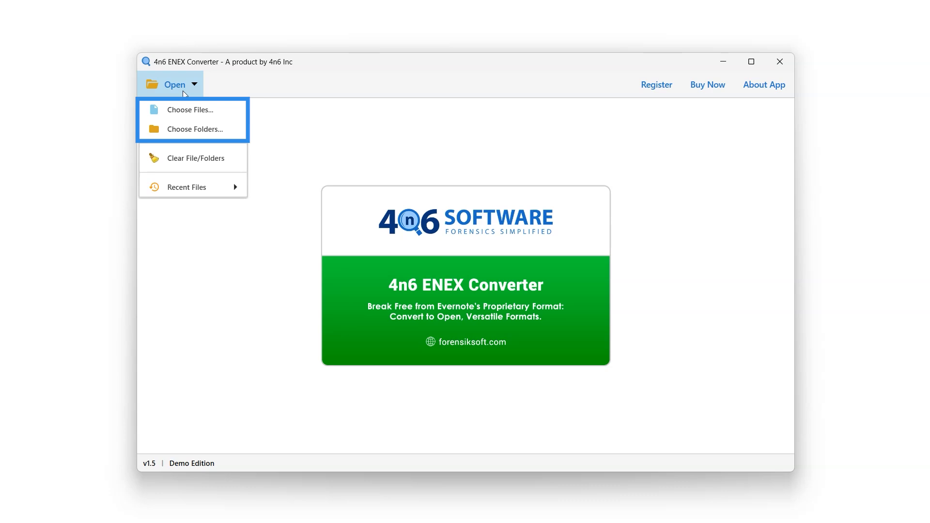
{"action": "mouse_move", "coordinate": [190, 109]}
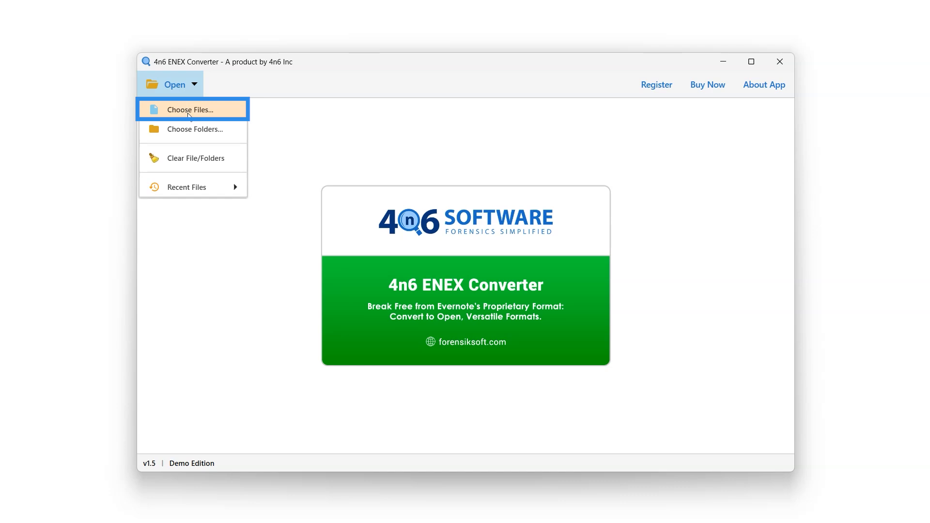
{"action": "mouse_move", "coordinate": [191, 123]}
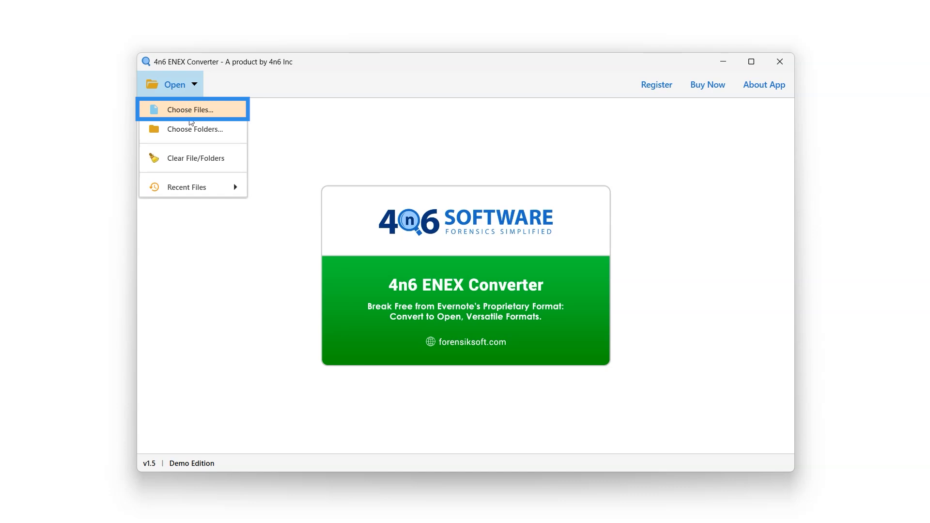
{"action": "mouse_move", "coordinate": [192, 129]}
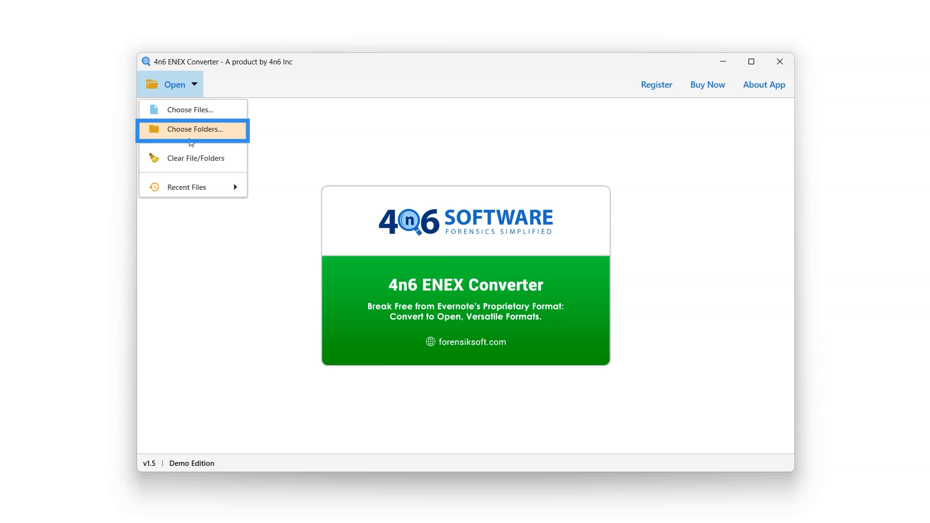
{"action": "left_click", "coordinate": [196, 129]}
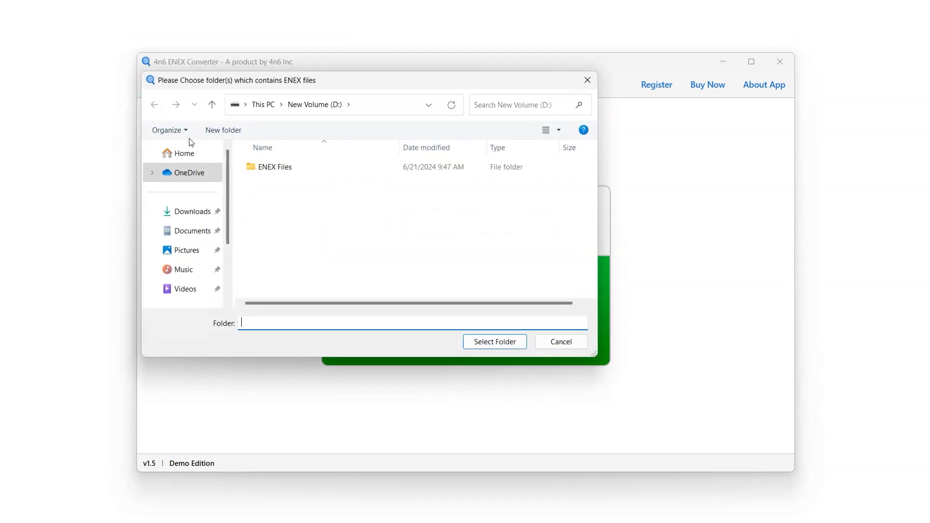
{"action": "left_click", "coordinate": [274, 166]}
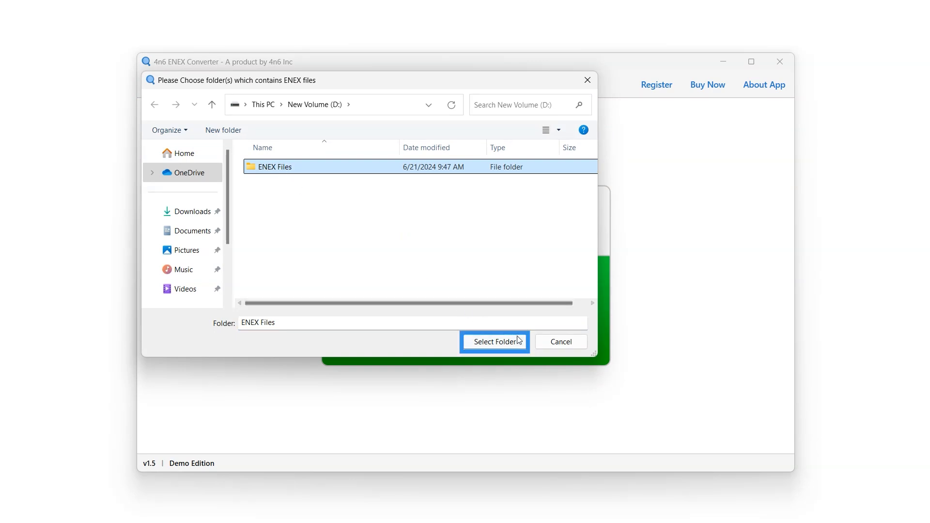
{"action": "left_click", "coordinate": [494, 341]}
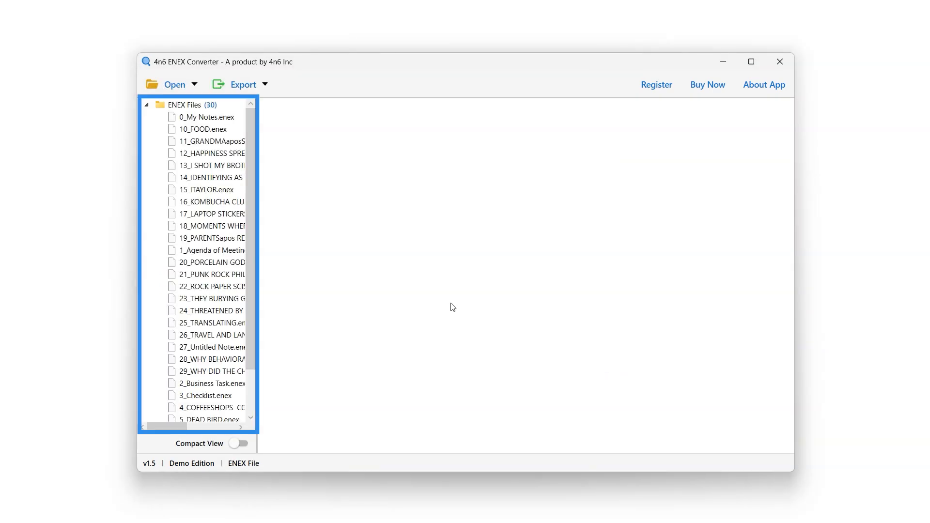
{"action": "mouse_move", "coordinate": [349, 229]}
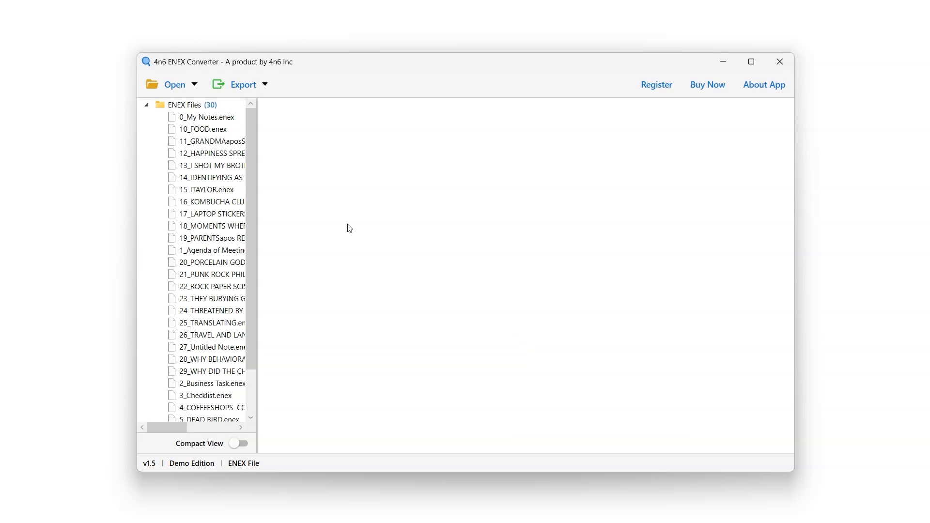
- Widen the file list panel and select the 0_My Notes.enex notebook
{"action": "left_click_drag", "start_coordinate": [257, 135], "coordinate": [270, 135]}
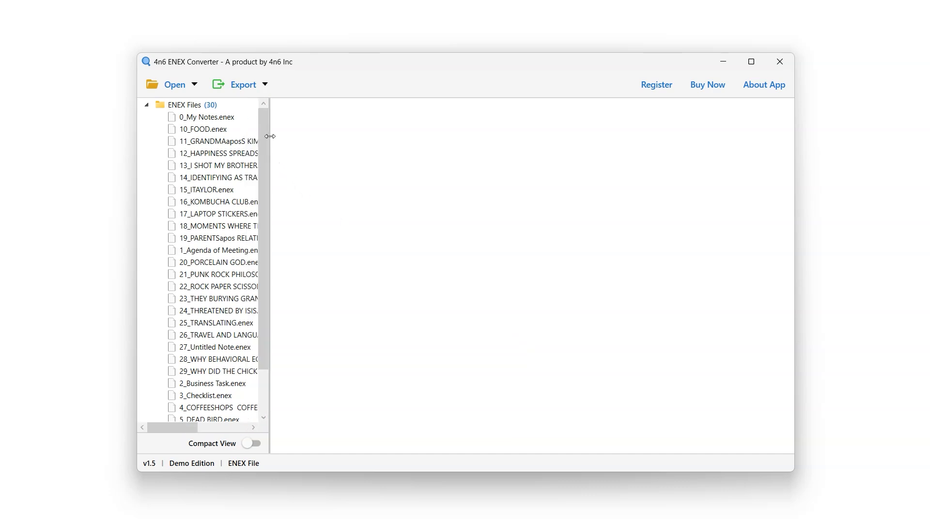
{"action": "left_click_drag", "start_coordinate": [269, 136], "coordinate": [297, 136]}
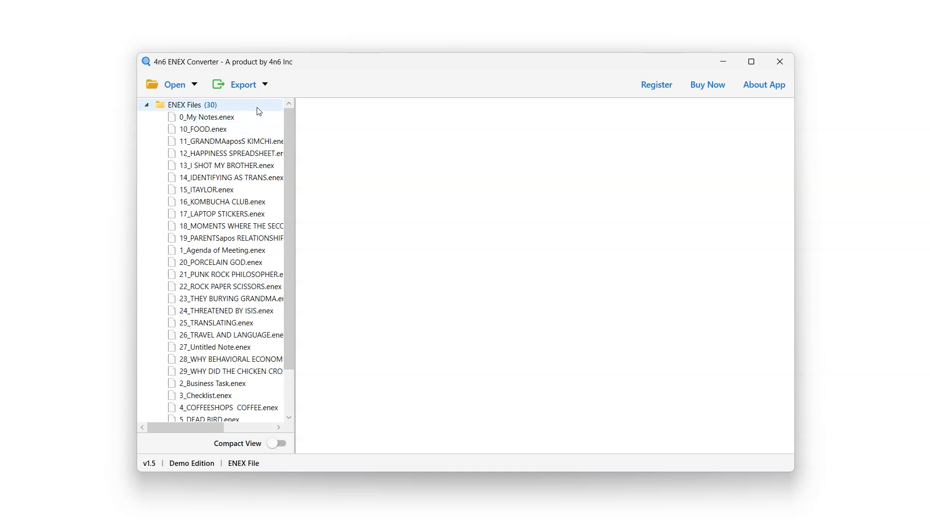
{"action": "left_click", "coordinate": [206, 117]}
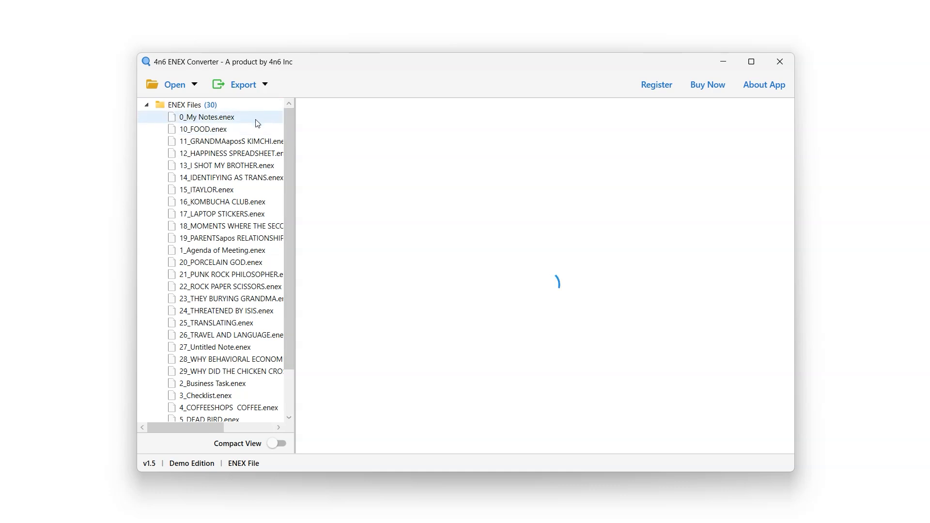
- Let 0_My Notes.enex finish loading its 29 notes into the Notes list
{"action": "left_click", "coordinate": [206, 117]}
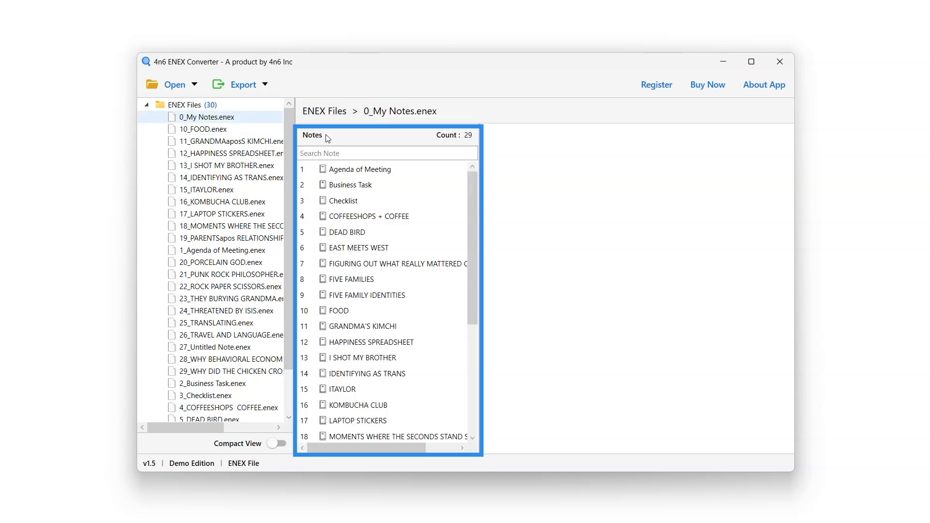
{"action": "mouse_move", "coordinate": [381, 137]}
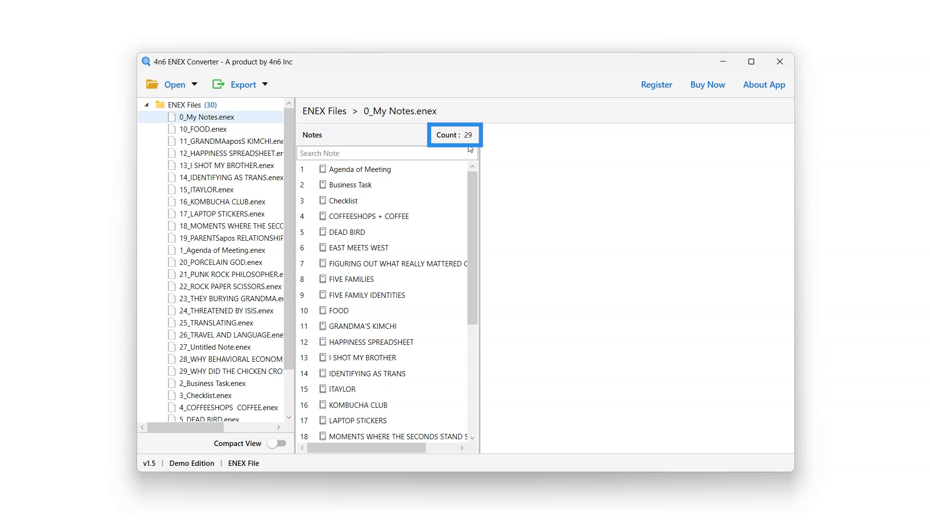
{"action": "left_click", "coordinate": [385, 153]}
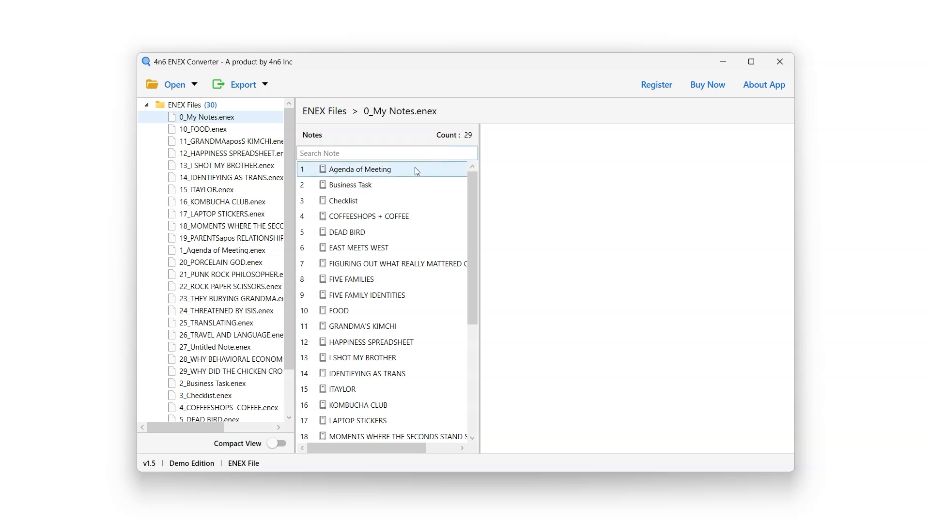
- Preview the Agenda of Meeting note down to its Project Details.mp4 attachment
{"action": "left_click", "coordinate": [360, 168]}
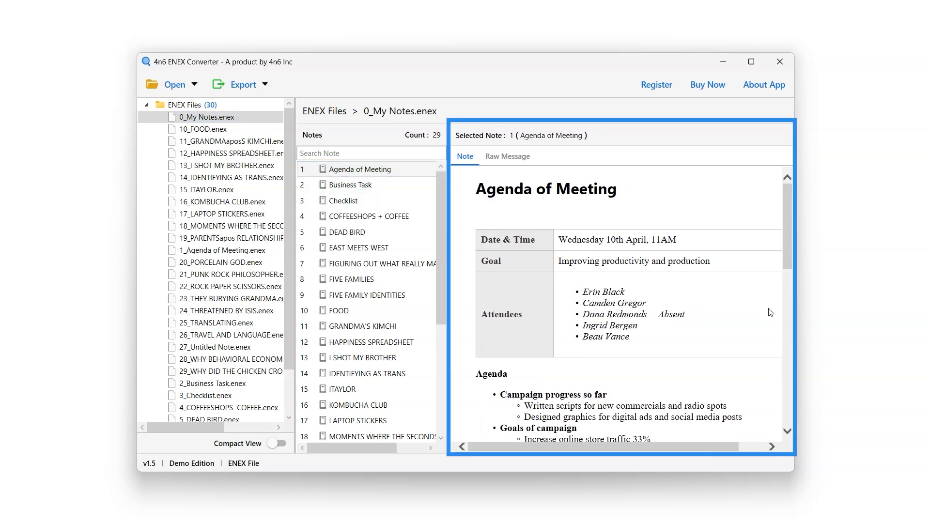
{"action": "scroll", "scroll_direction": "down", "scroll_amount": 3}
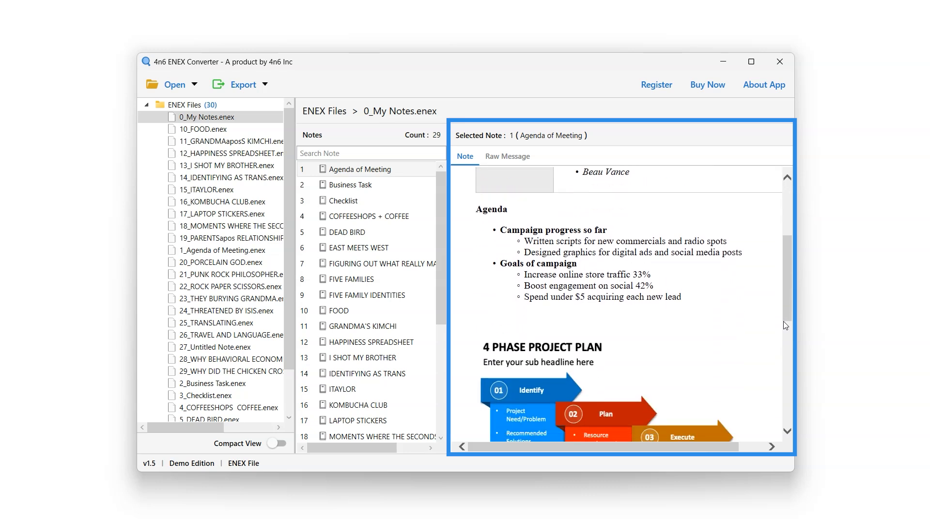
{"action": "scroll", "scroll_direction": "down", "scroll_amount": 3}
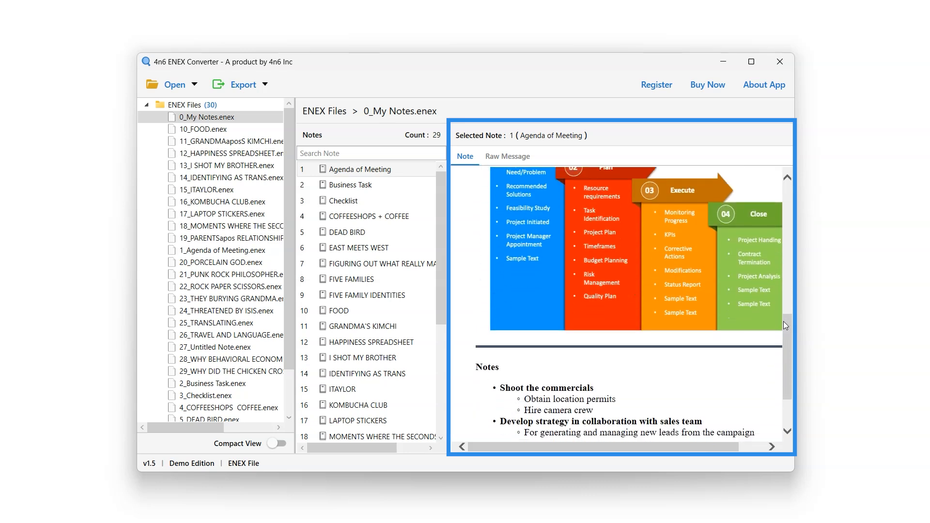
{"action": "scroll", "scroll_direction": "down", "scroll_amount": 3}
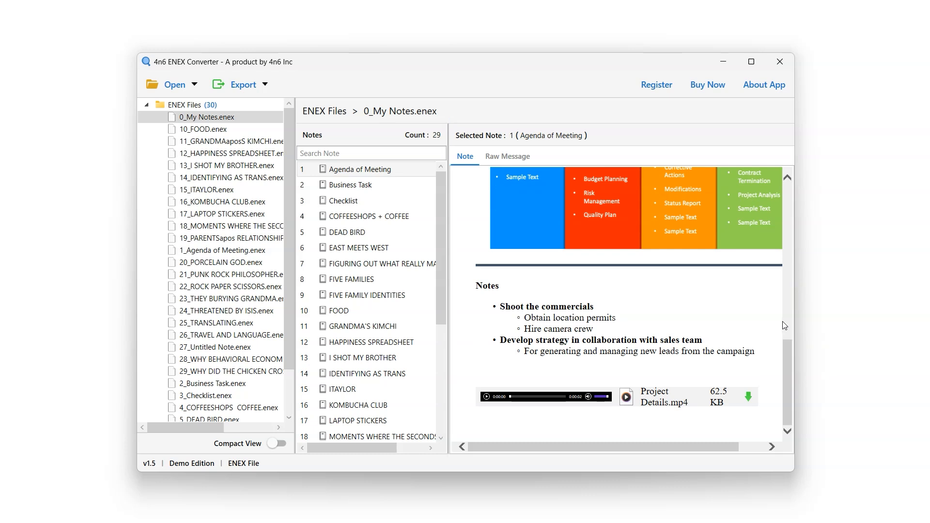
{"action": "mouse_move", "coordinate": [539, 228]}
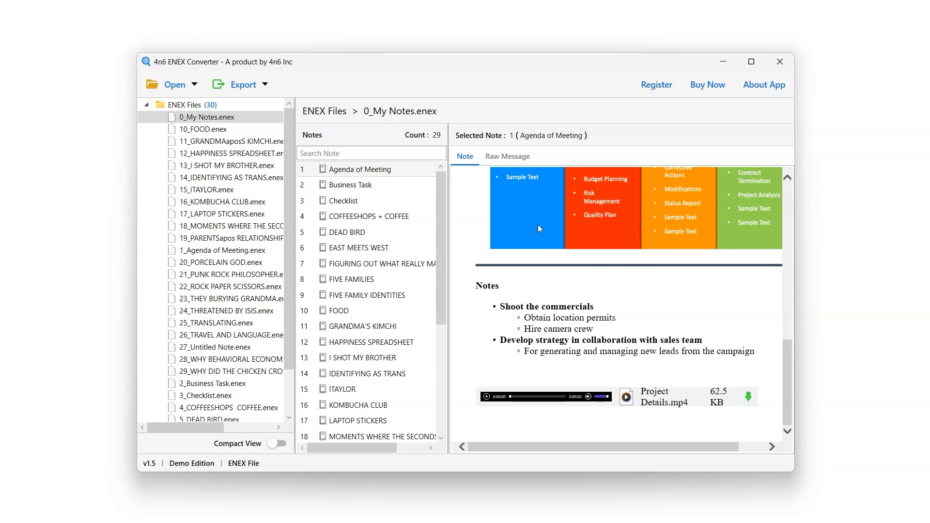
{"action": "mouse_move", "coordinate": [308, 111]}
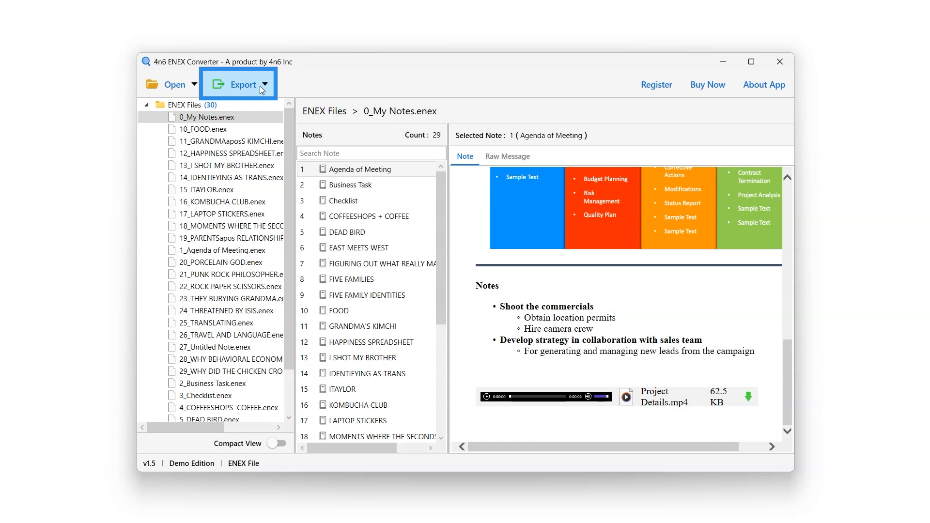
{"action": "left_click", "coordinate": [239, 83]}
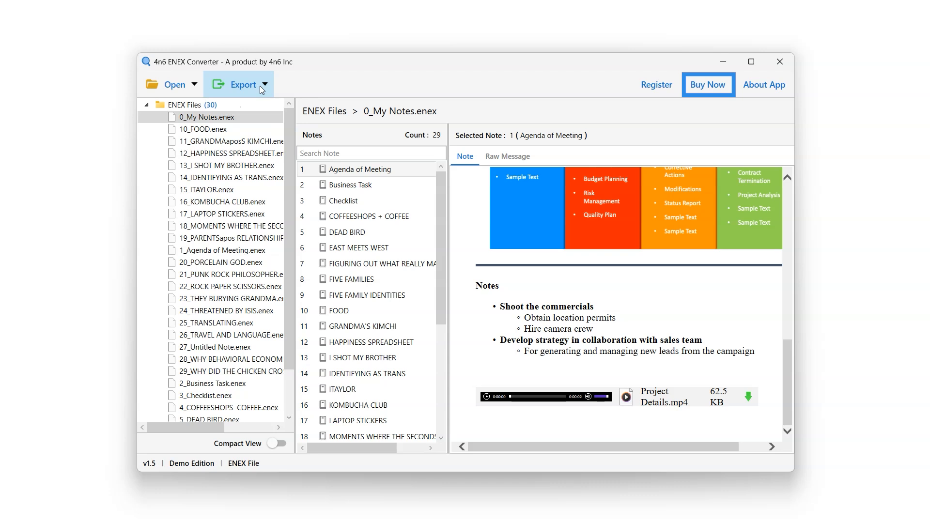
{"action": "mouse_move", "coordinate": [261, 88]}
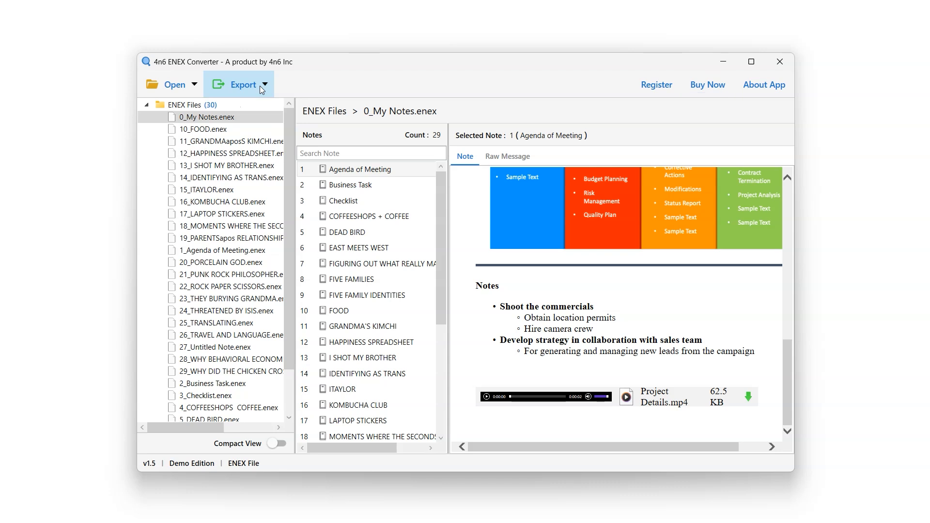